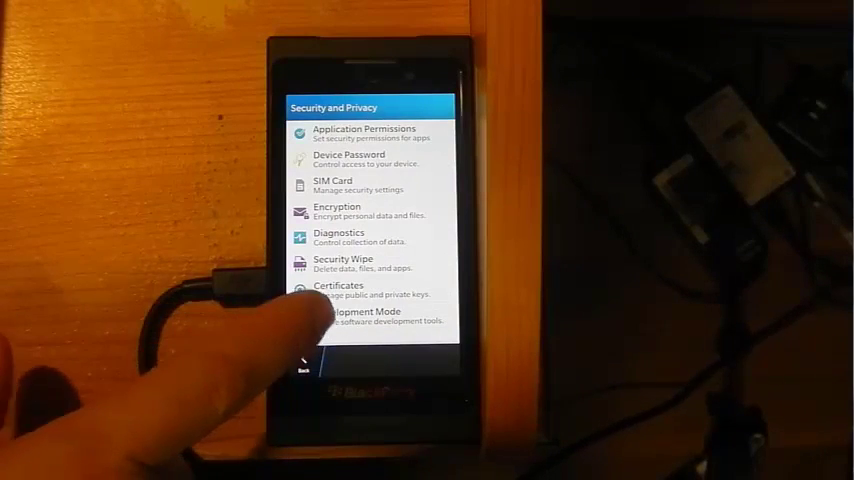
- Open Development Mode and confirm the device password to enable it
left_click(360, 315)
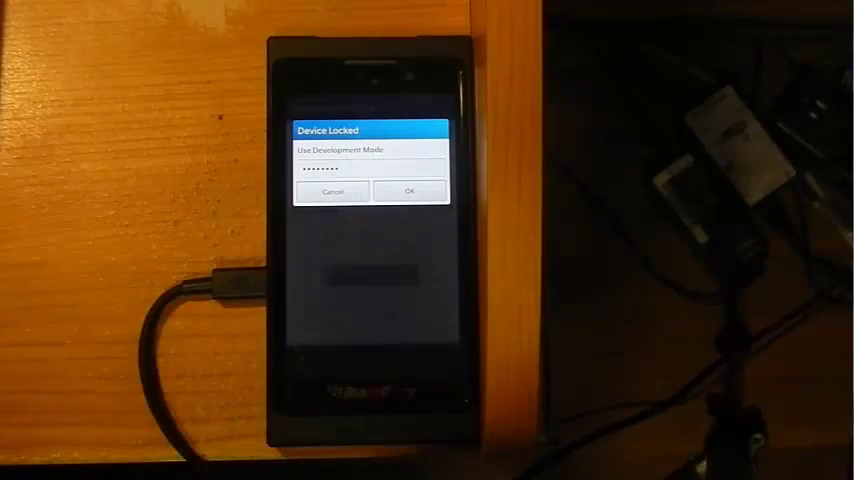
left_click(410, 190)
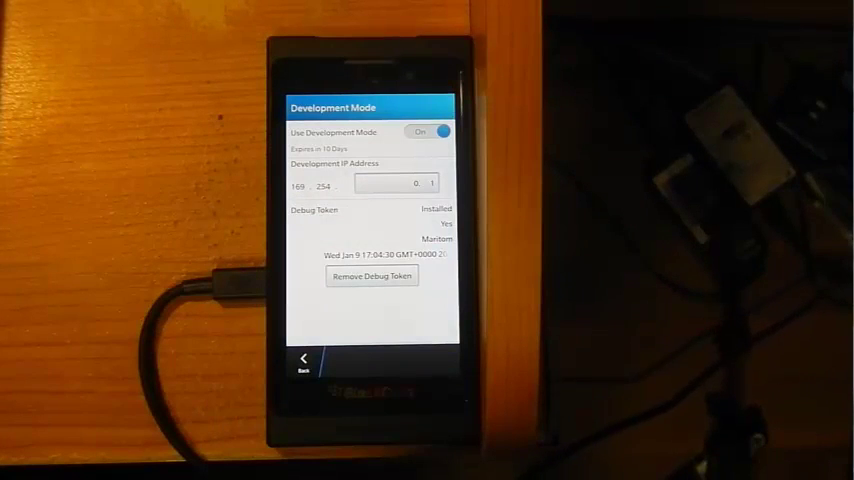
- Back out through Security and Privacy to the main System Settings list
left_click(304, 358)
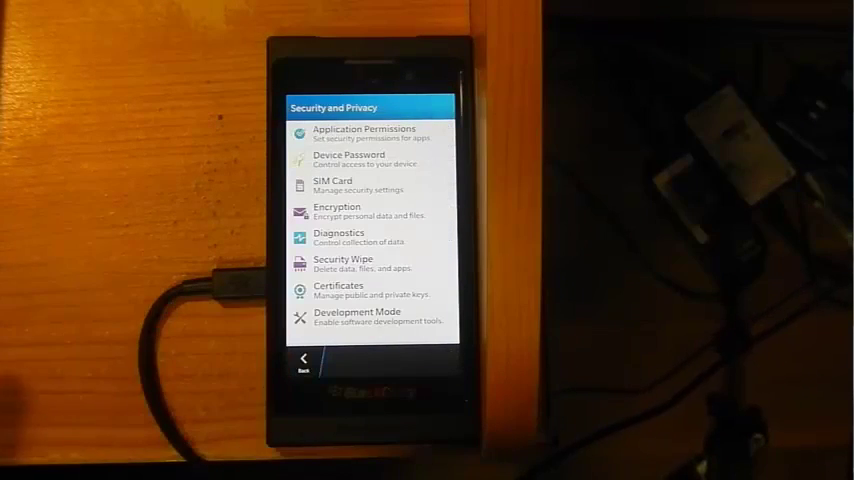
left_click(303, 357)
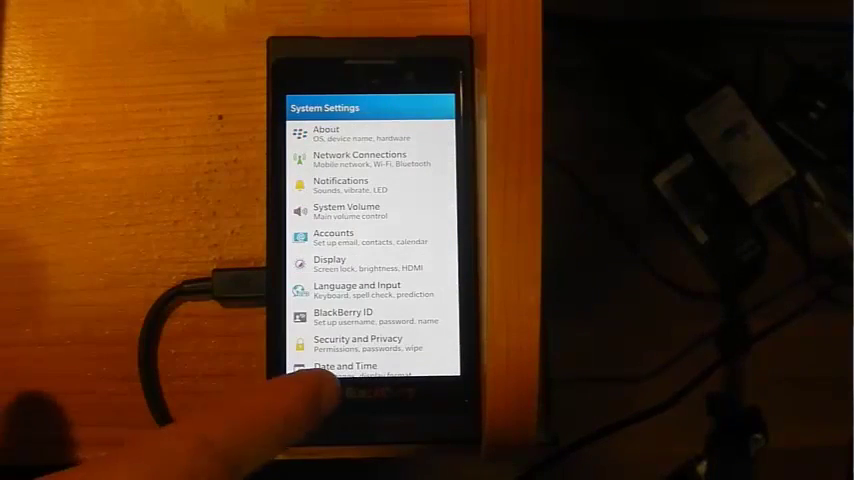